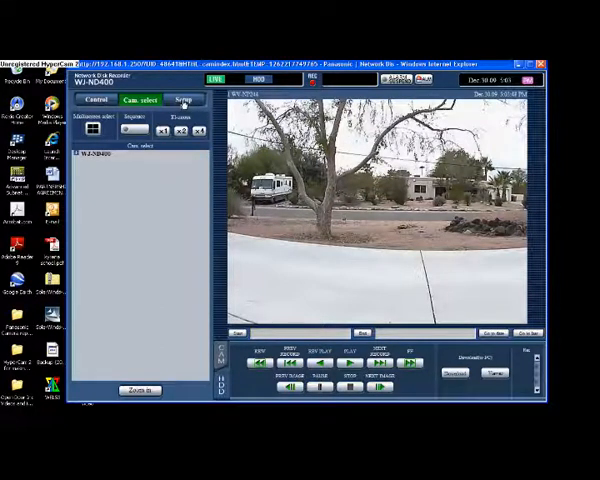
Step: Go into Setup > Event and show the site alarm table for all sixteen cameras
click(184, 100)
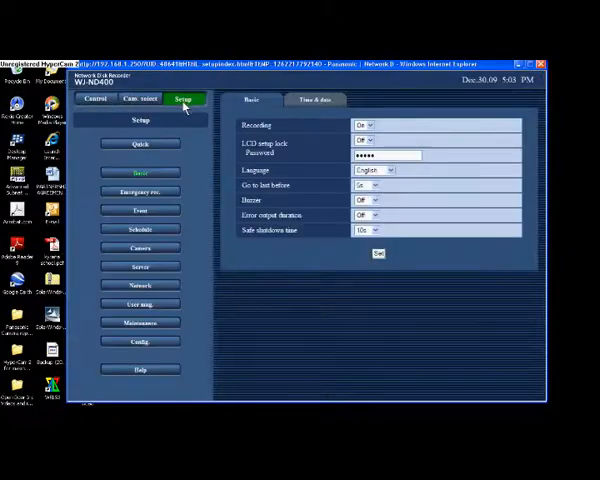
mouse_move(188, 208)
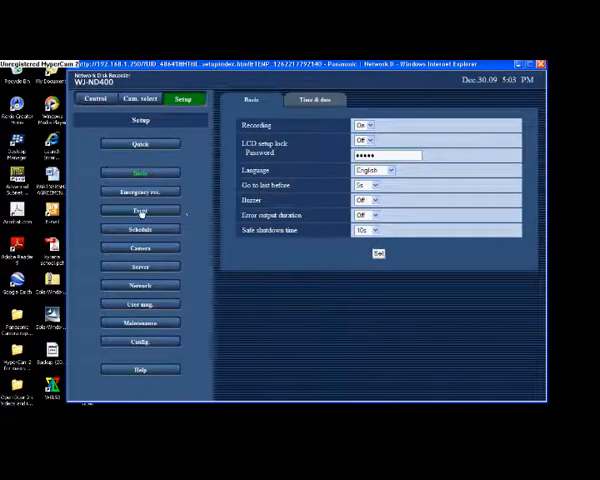
click(140, 210)
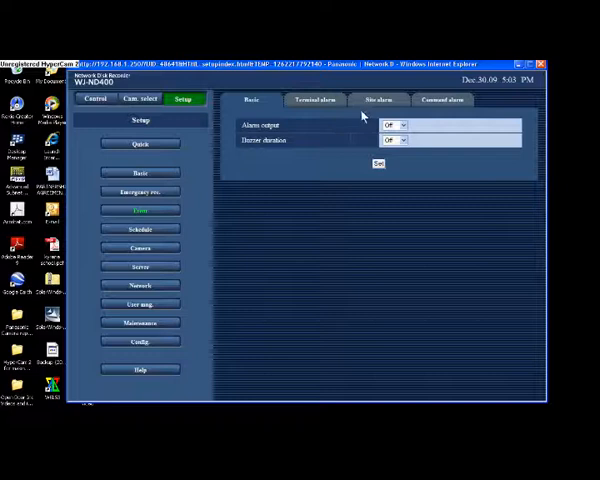
click(380, 100)
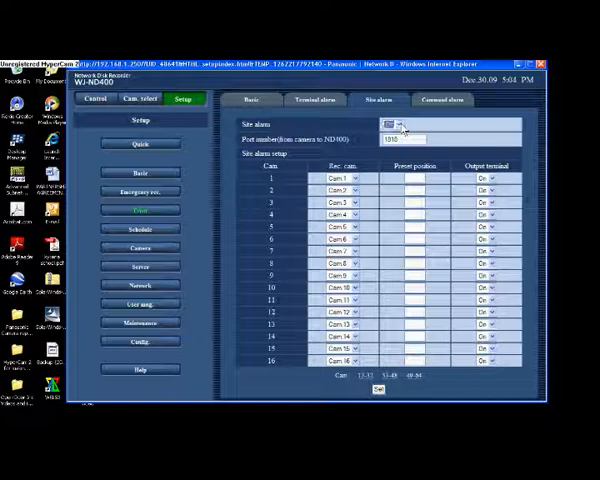
click(390, 122)
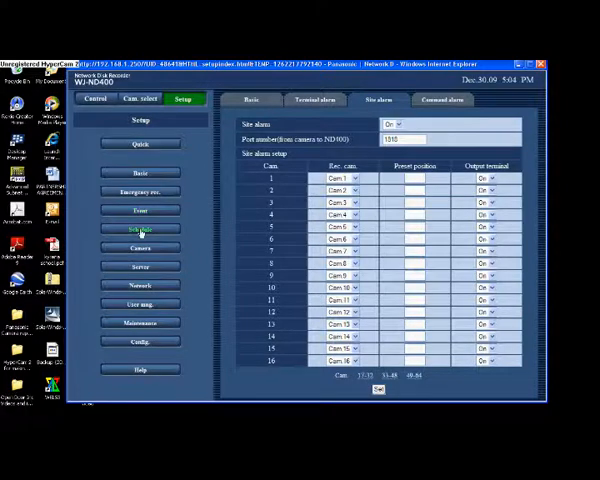
Step: View the weekly timetable and daily timetable setup, then show recording programs 1 to 8
click(140, 228)
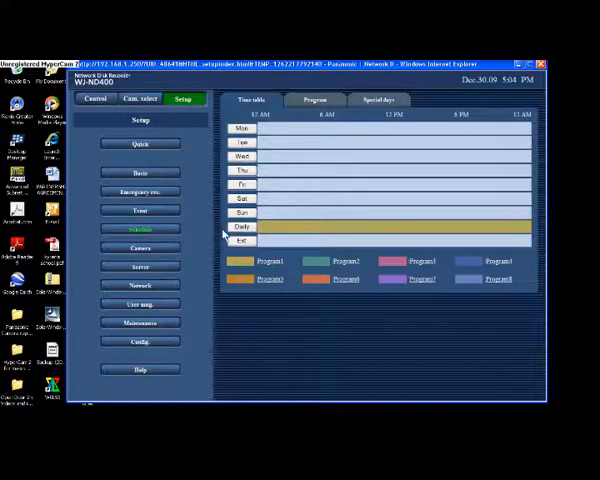
click(242, 228)
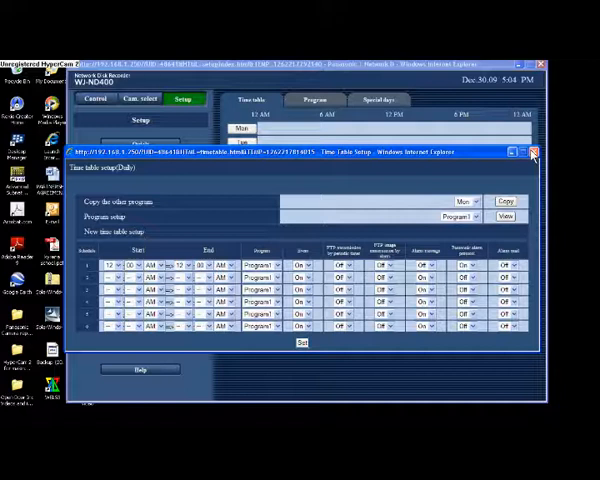
click(532, 152)
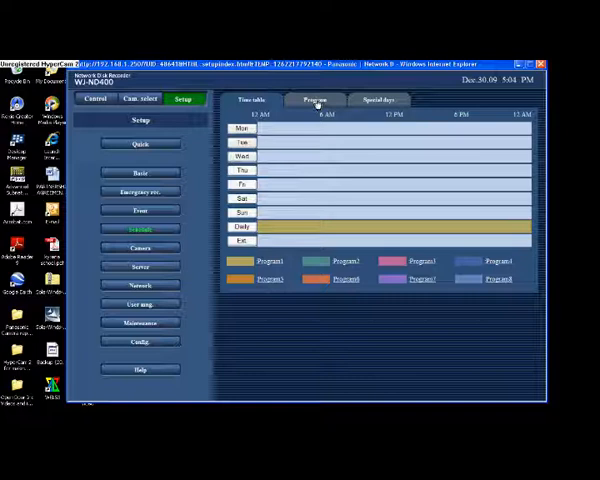
click(316, 100)
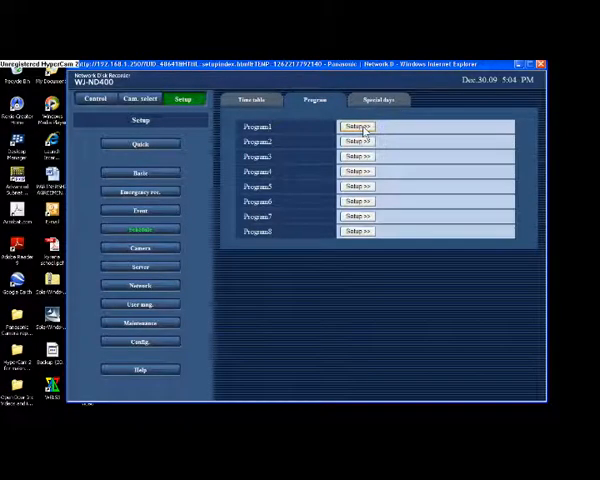
click(356, 126)
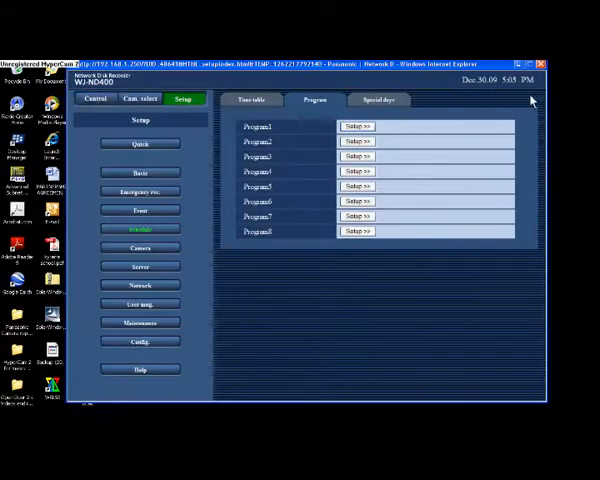
mouse_move(216, 240)
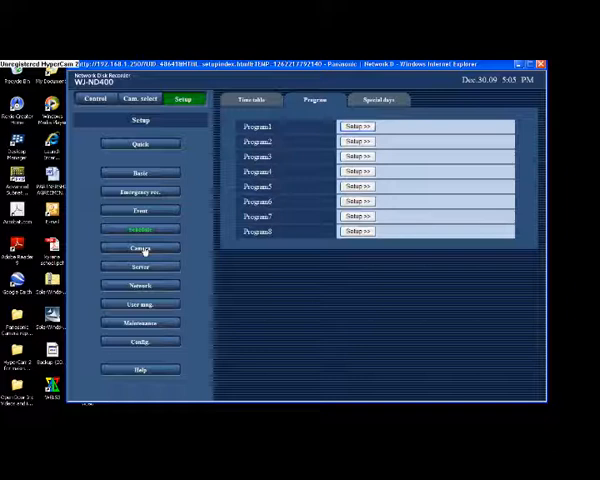
Step: From the registered camera list, connect to the WV-NF302 camera page and confirm its login
click(140, 246)
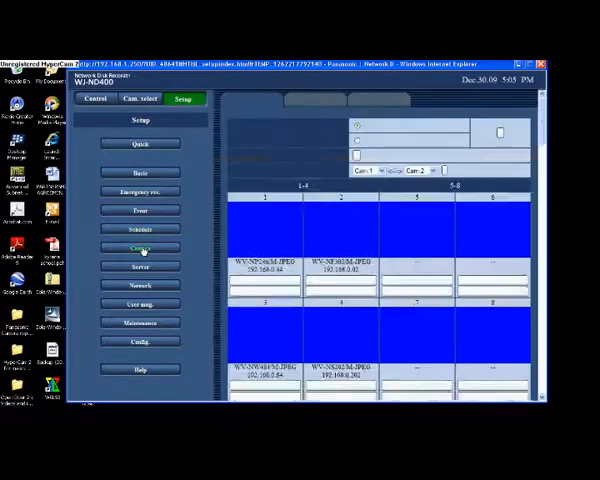
click(140, 246)
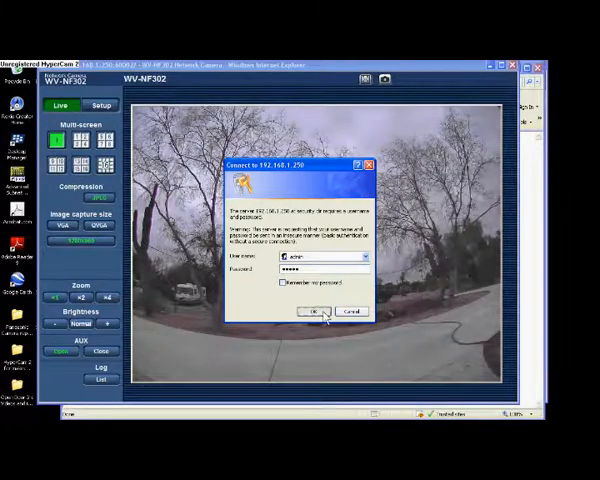
click(316, 312)
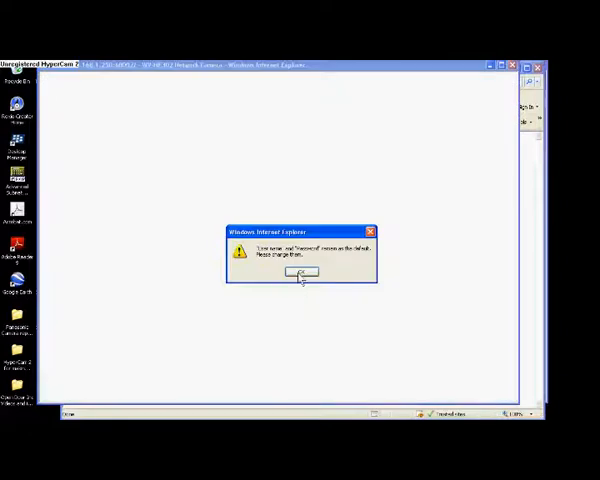
Step: Dismiss the warning and browse the WV-NF302 camera's alarm setup pages
click(302, 272)
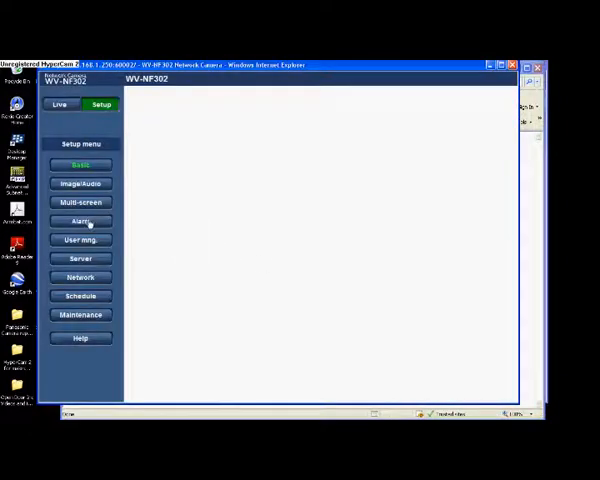
click(80, 220)
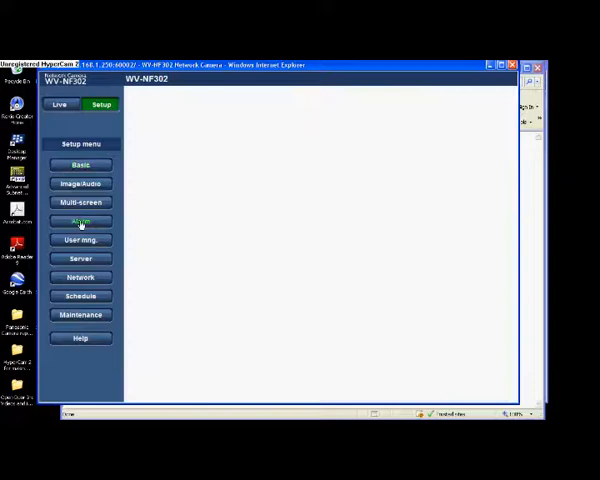
click(80, 220)
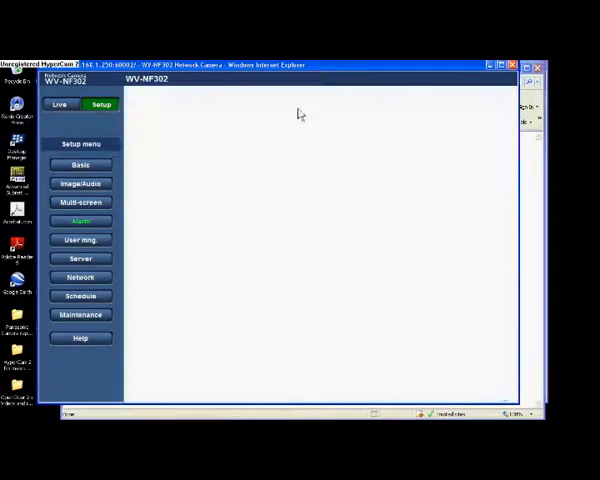
click(80, 220)
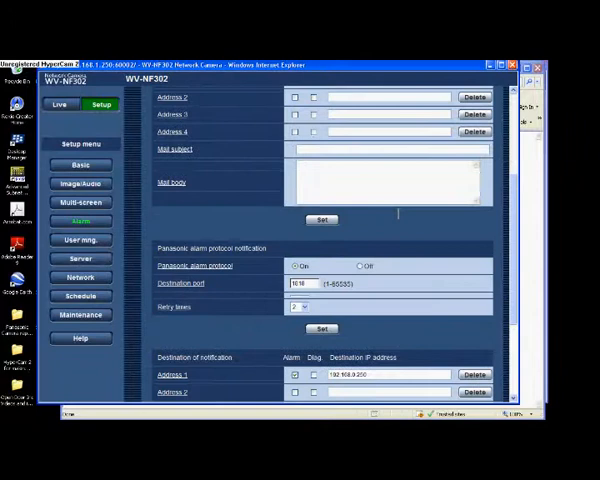
scroll(down, 3)
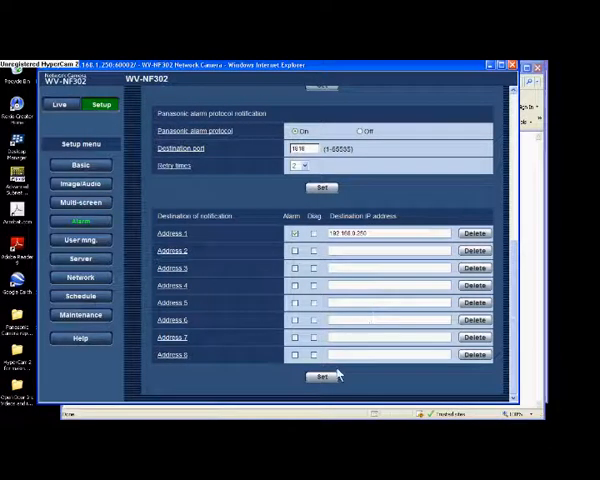
Step: View the alarm notification destinations, then return to the recorder's camera registration setup
click(300, 108)
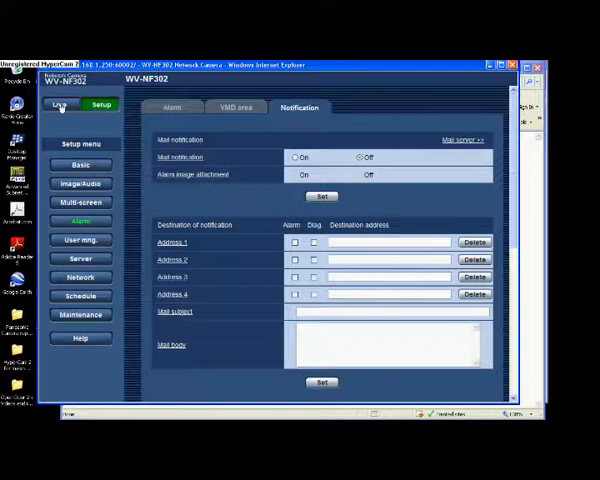
click(60, 104)
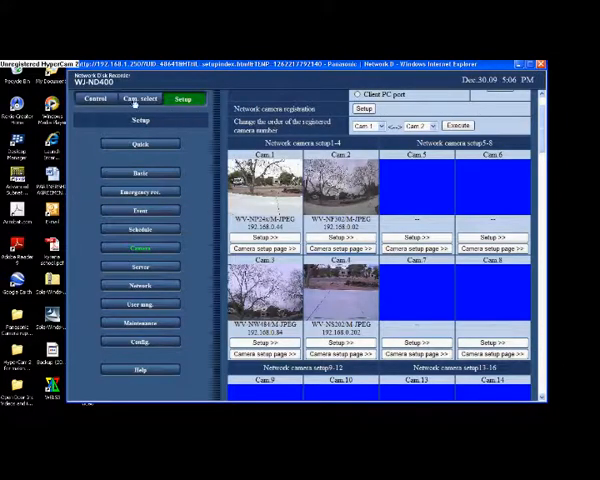
Step: Switch to camera viewing and show the street camera's live image from Cam. select
click(96, 100)
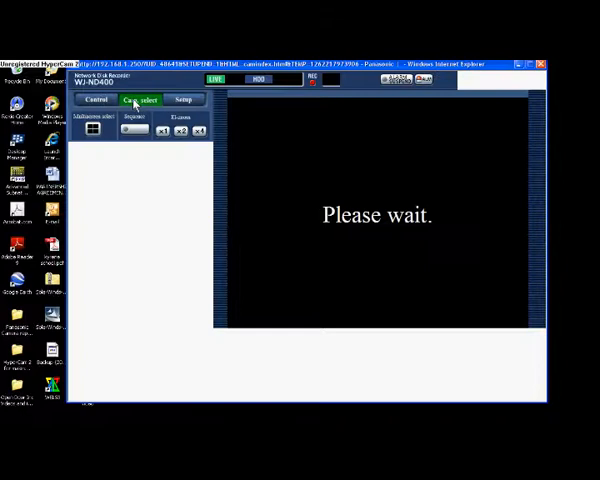
click(140, 100)
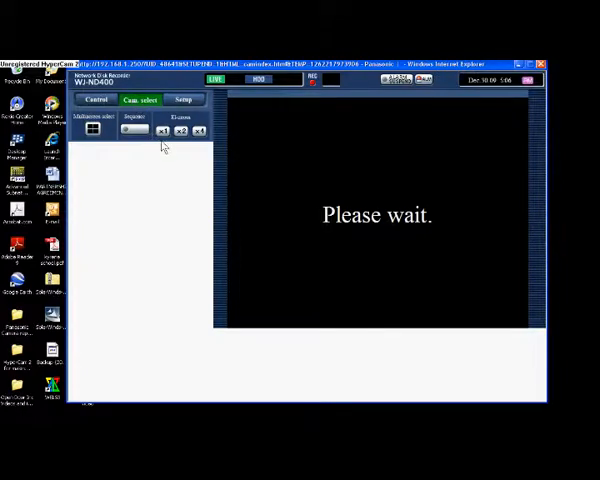
click(92, 128)
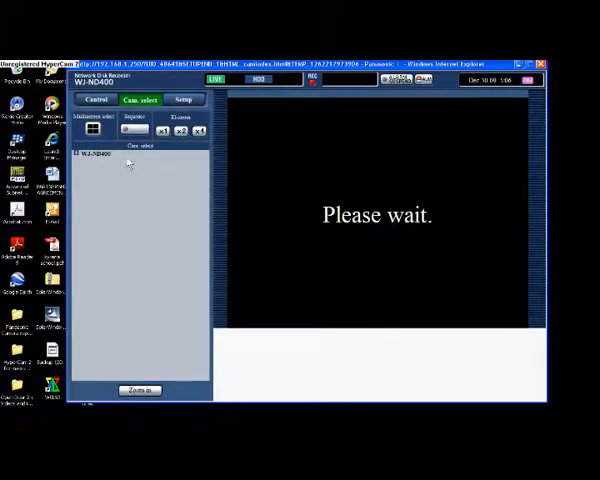
click(80, 152)
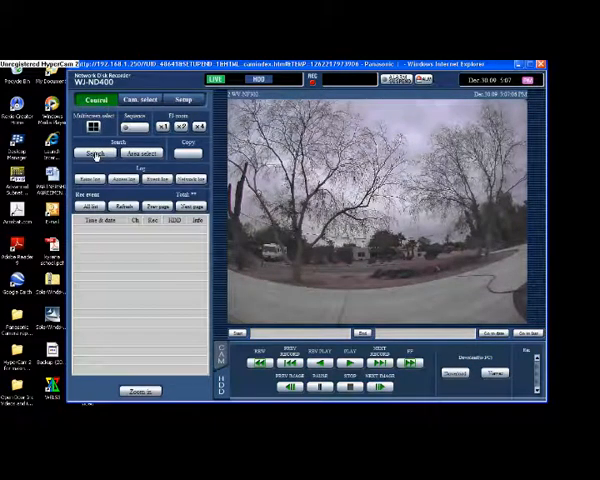
Step: Start a VMD search and draw a detection area across the lower middle of the image
click(92, 152)
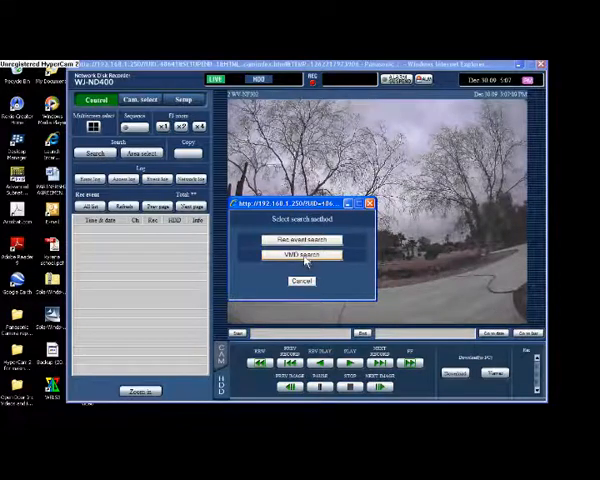
click(300, 254)
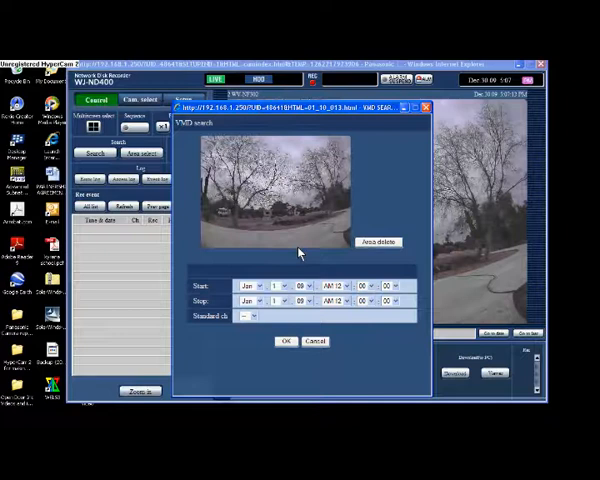
mouse_move(228, 192)
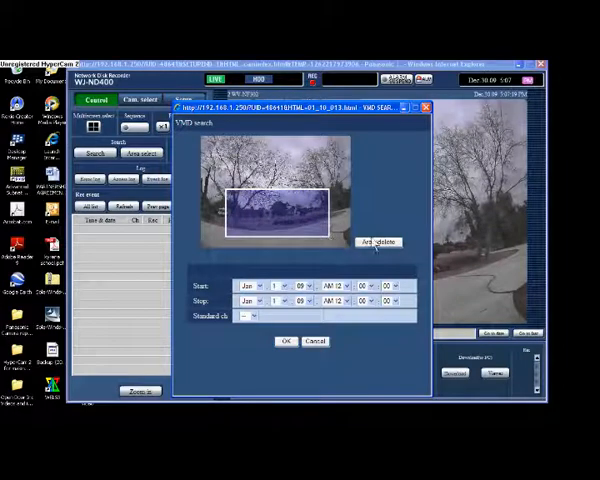
click(378, 242)
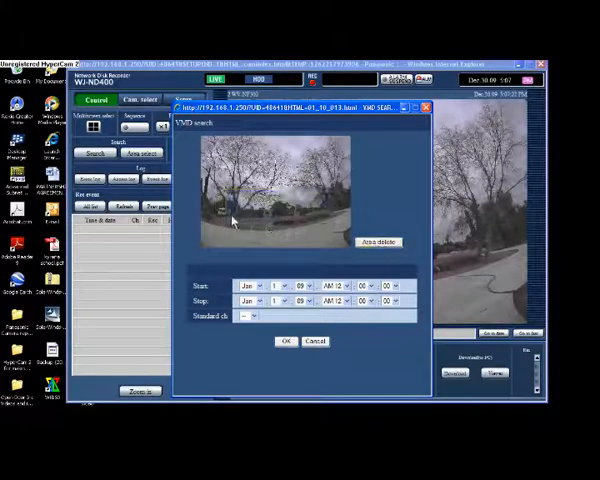
drag(232, 216, 276, 238)
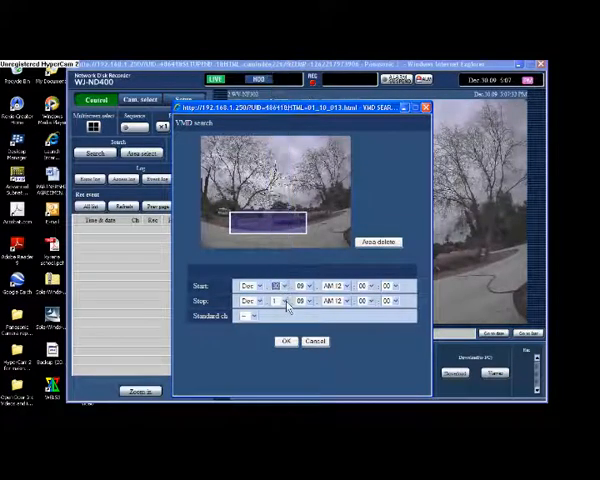
Step: Set the search start and end dates to the December range
click(284, 286)
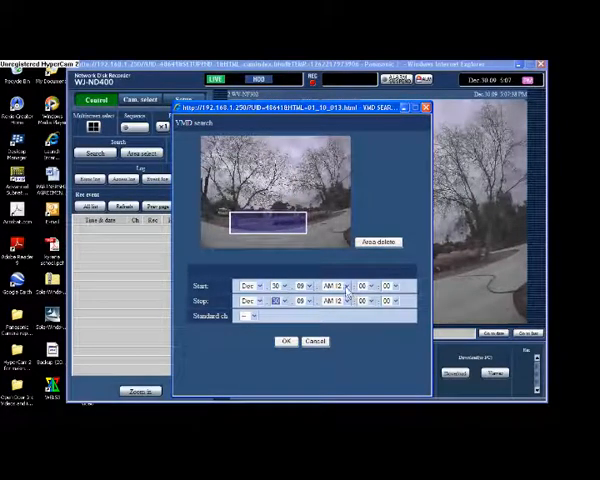
click(344, 284)
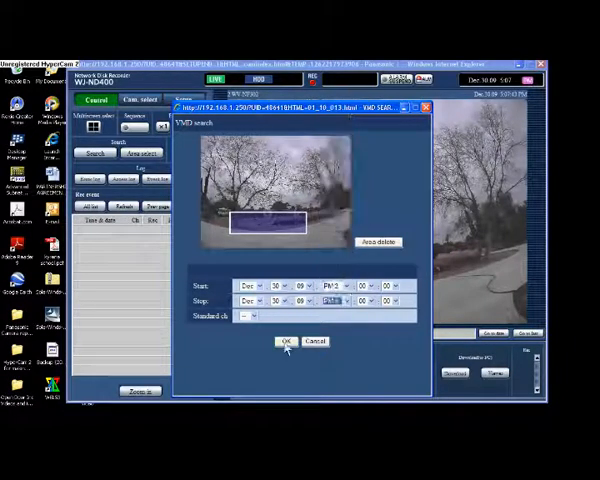
Step: Run the motion search and play back listed events showing a person walking along the street
click(288, 340)
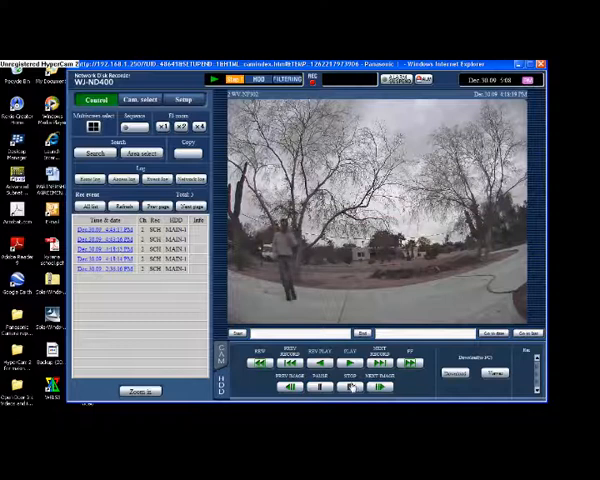
click(352, 388)
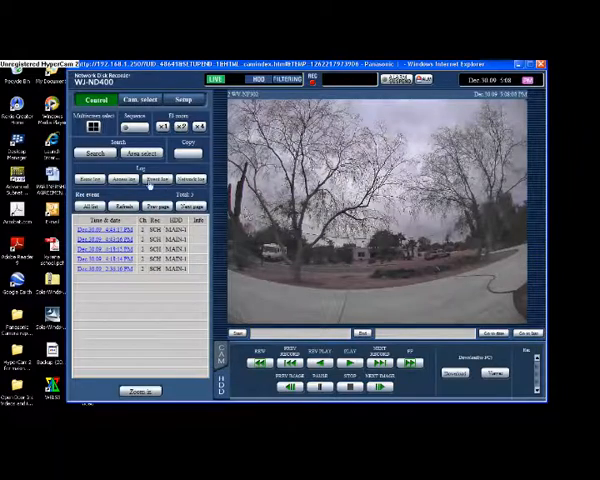
click(96, 156)
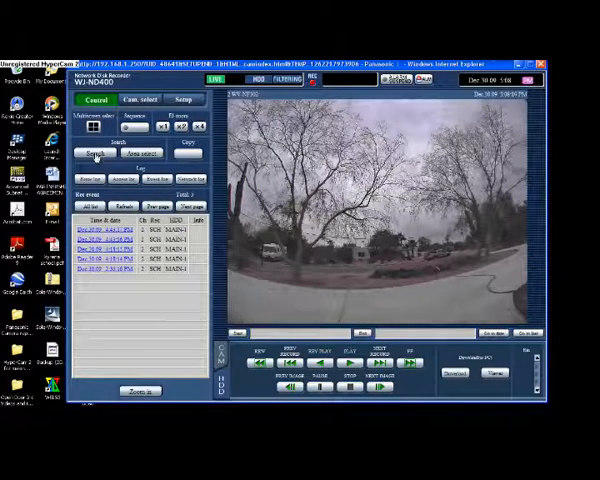